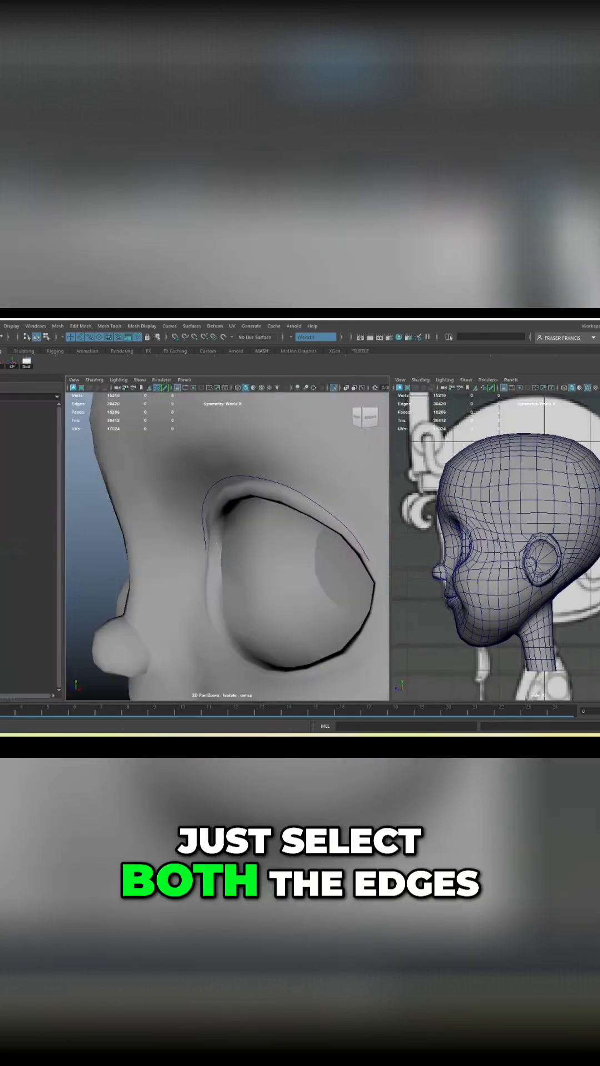
- Add the second upper eyelid edge row to the selection around the eye opening
left_click(192, 325)
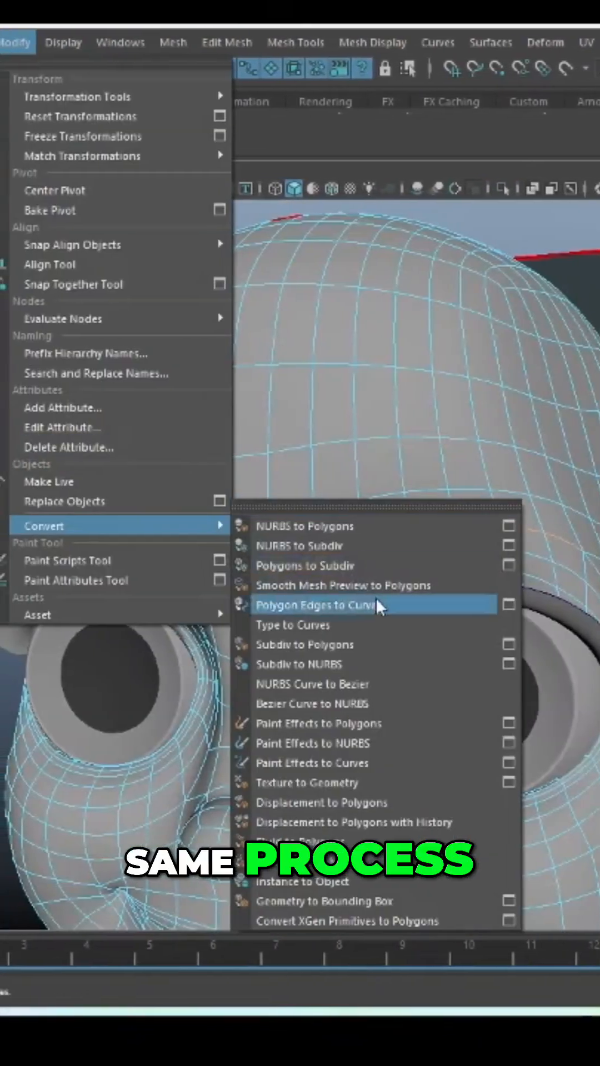
left_click(318, 605)
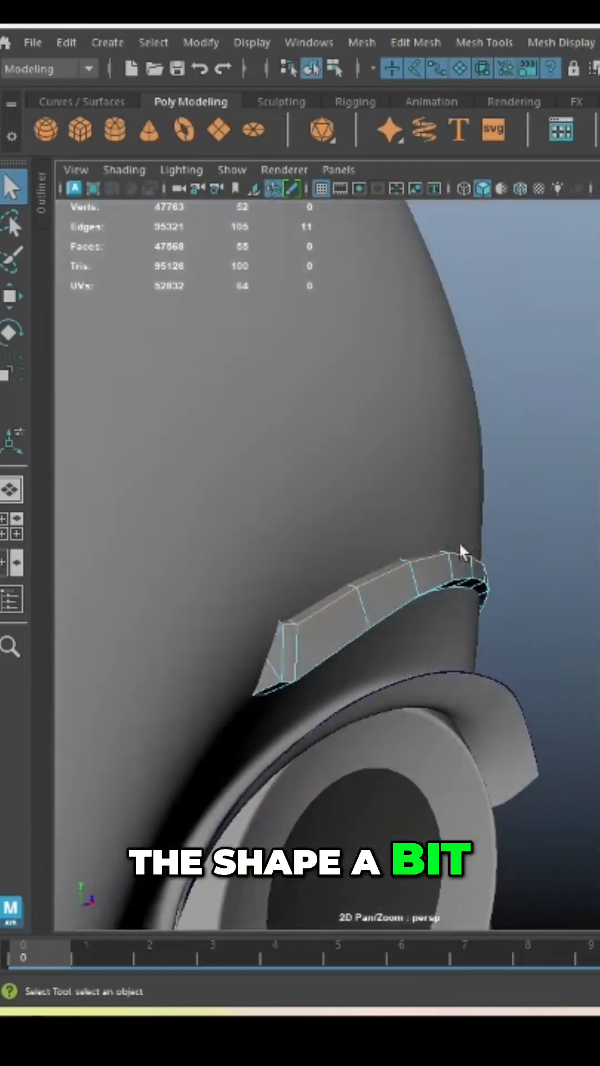
- Show the tapered eyebrow strip in shaded display to check its arc along the eyelid
key("5")
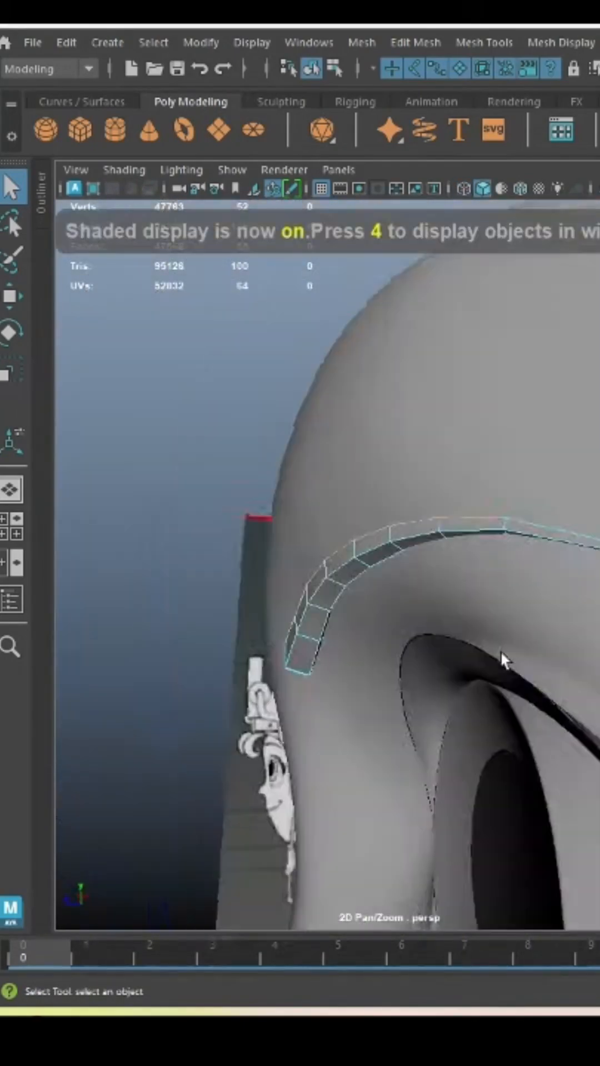